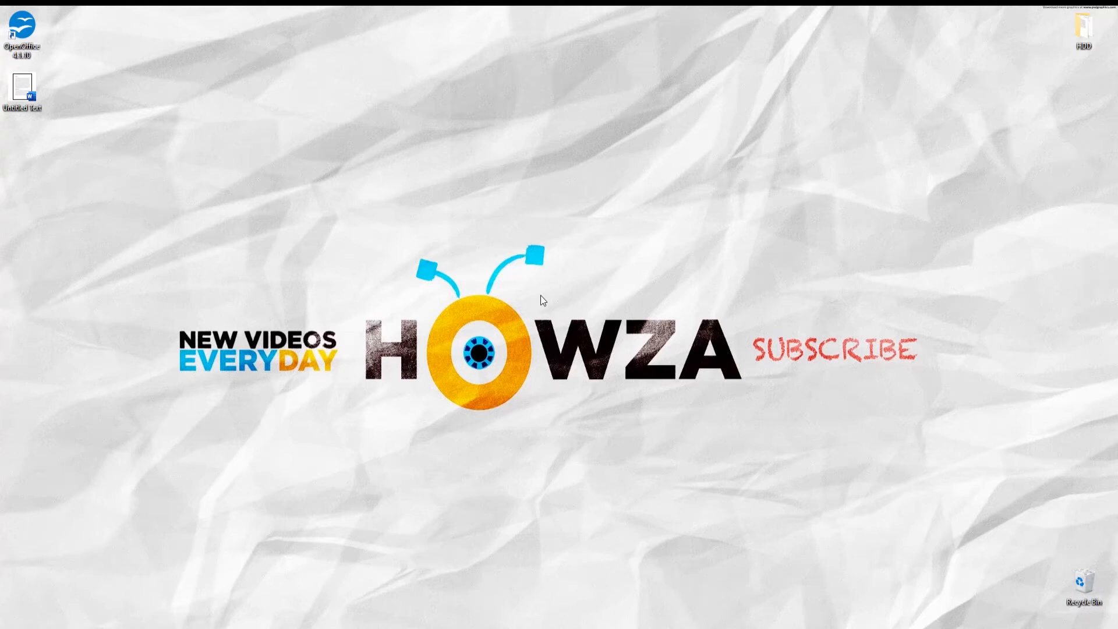
Step: Launch OpenOffice and select the Untitled Text document on the Desktop for opening
double_click(21, 36)
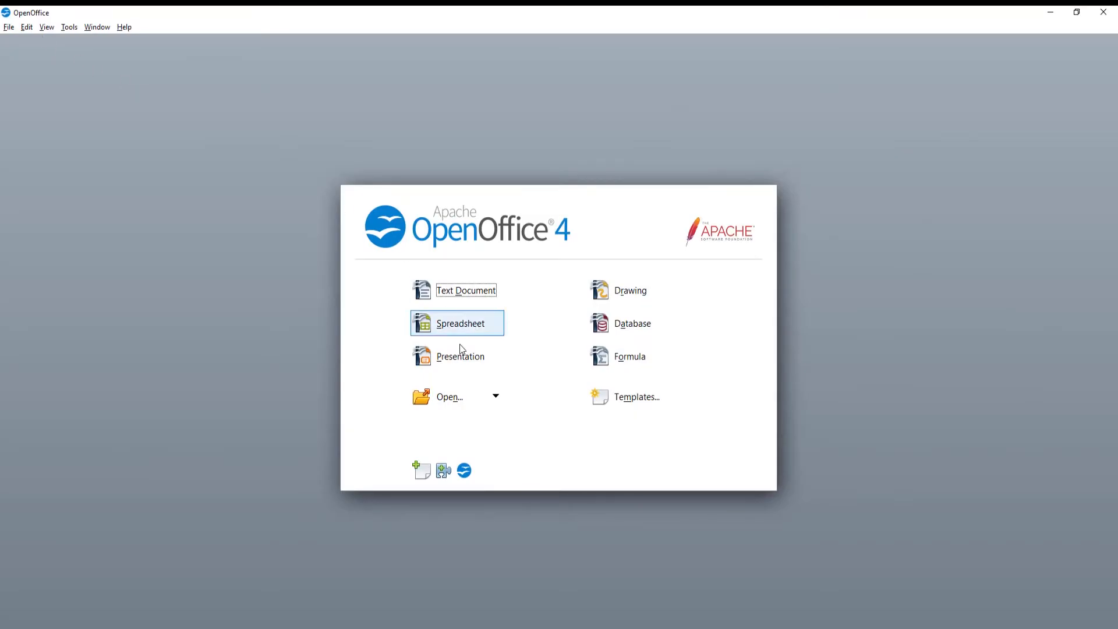
click(450, 396)
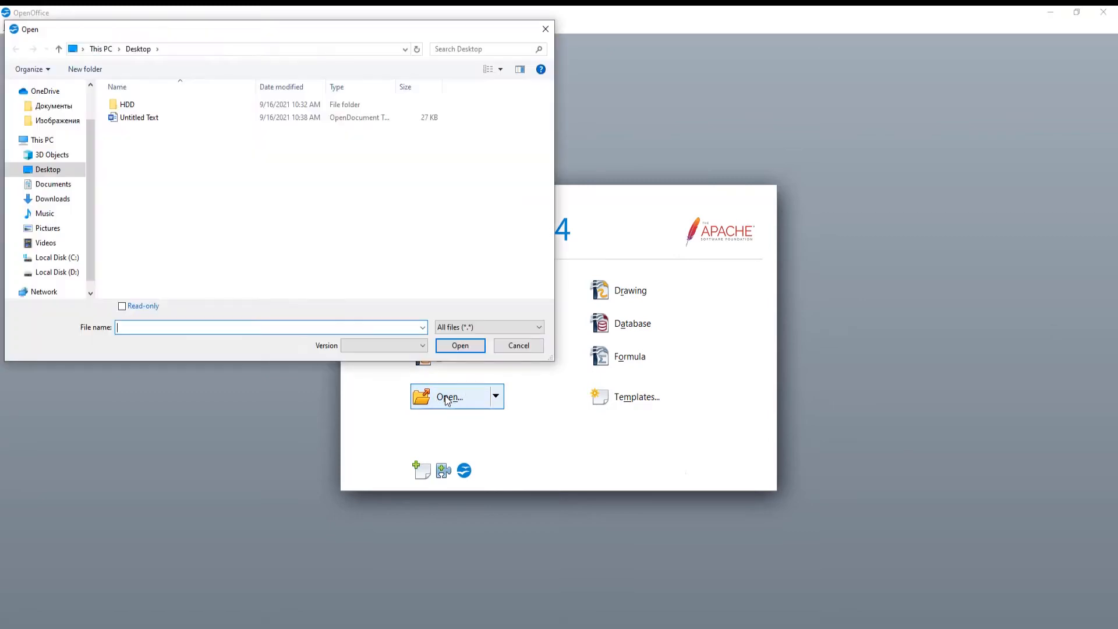
click(138, 117)
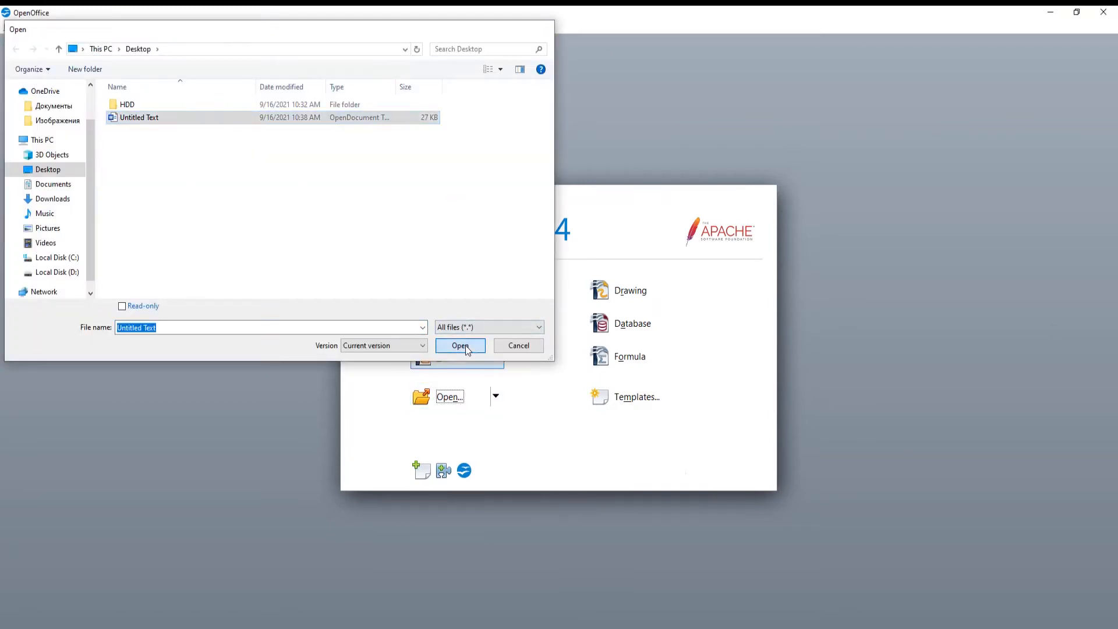
Step: Open Untitled Text and review the family story and 'Lunches for school' section
click(460, 345)
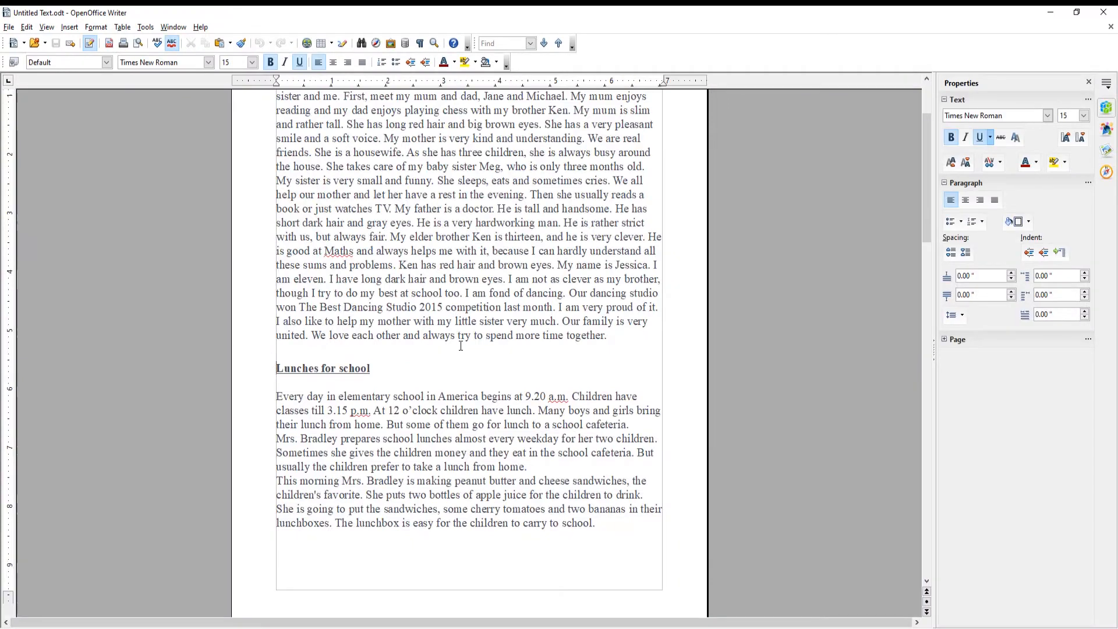
scroll(down, 3)
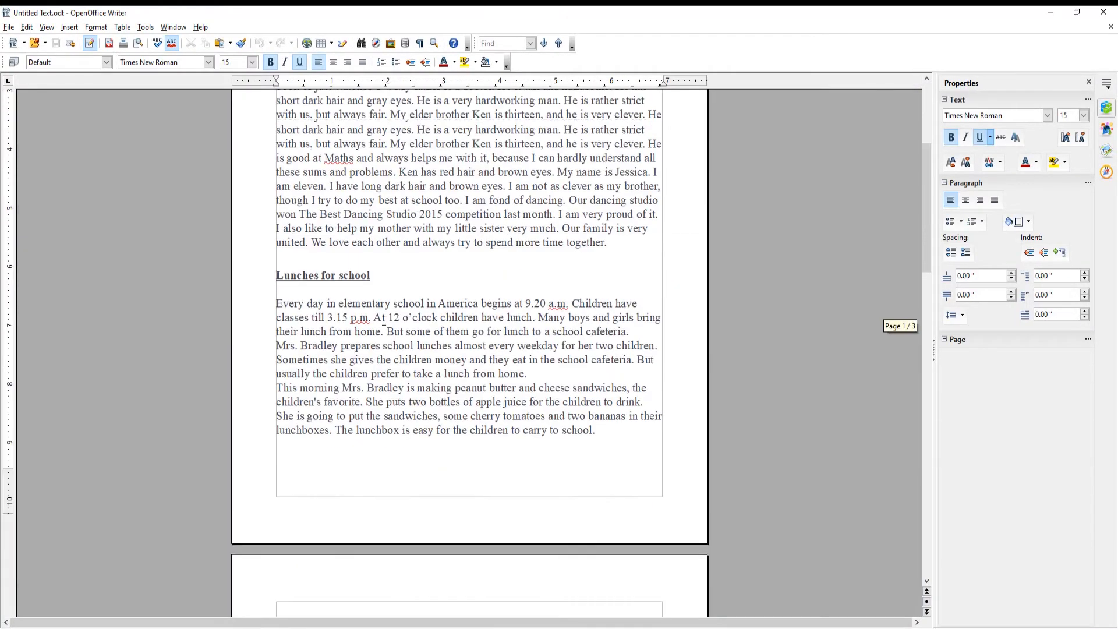
scroll(up, 3)
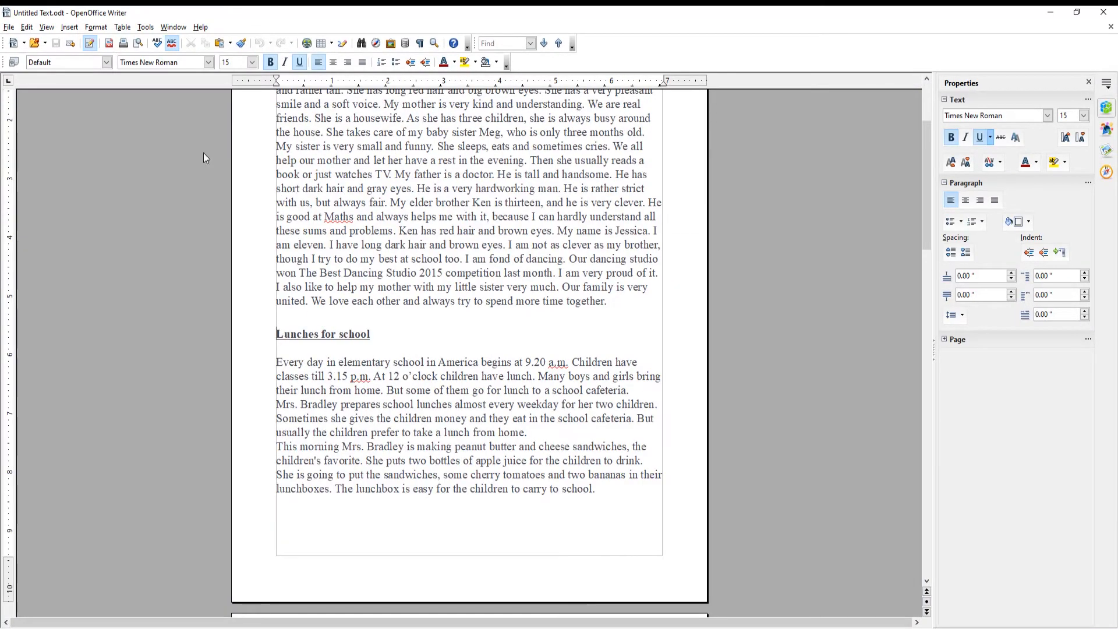
mouse_move(69, 26)
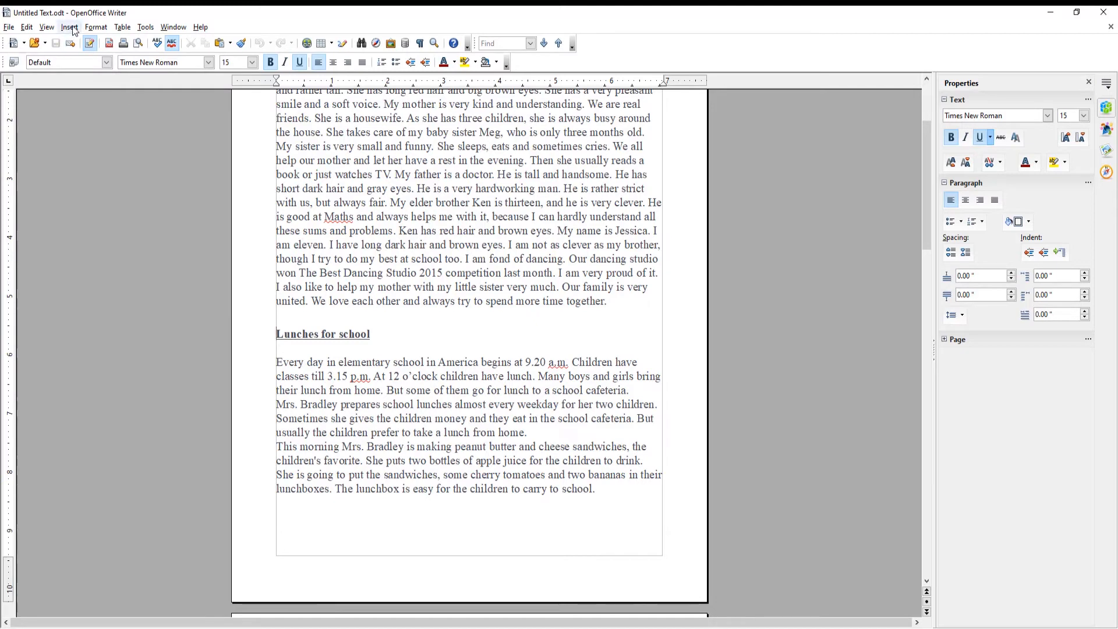
Step: Insert a manual page break so 'Lunches for school' begins on a new page
click(69, 27)
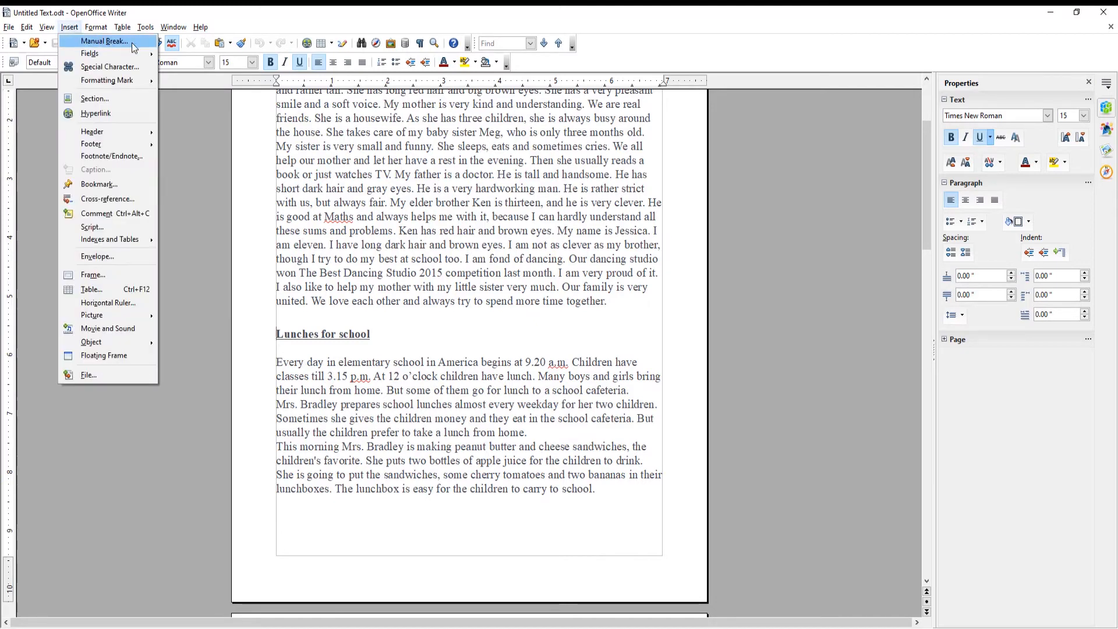
click(104, 41)
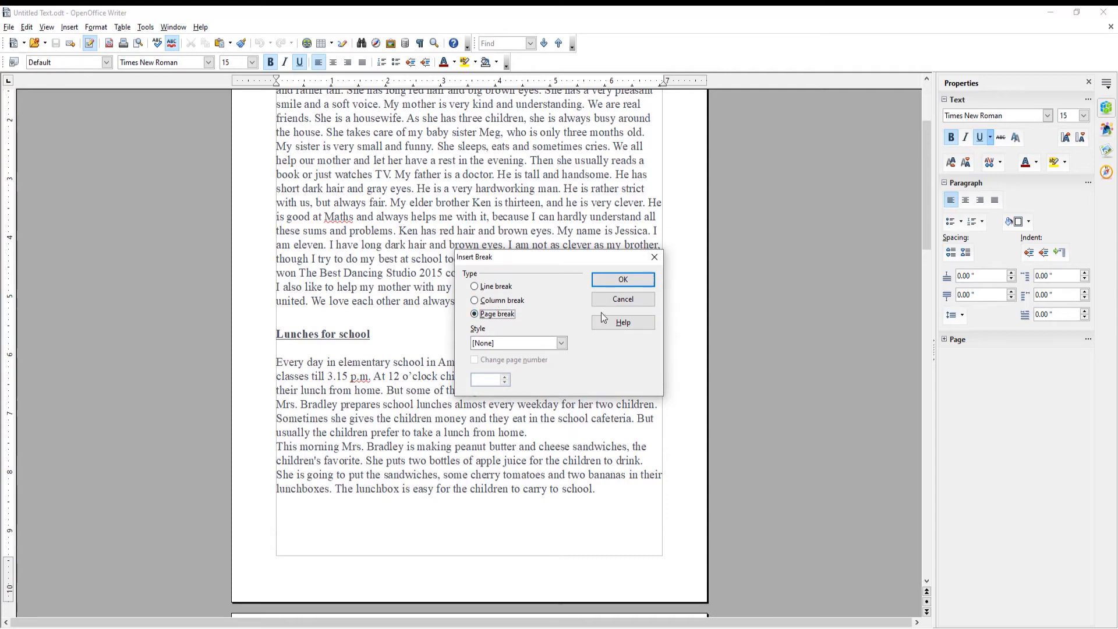
click(621, 279)
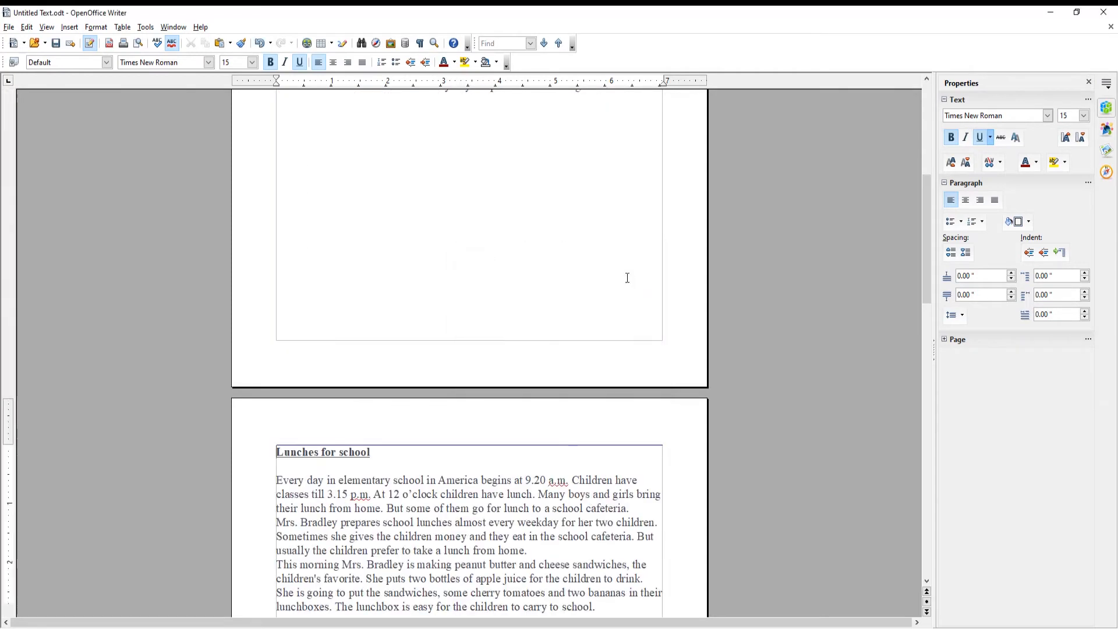
Step: Display nonprinting characters to reveal the empty paragraphs below the lunch story
scroll(up, 3)
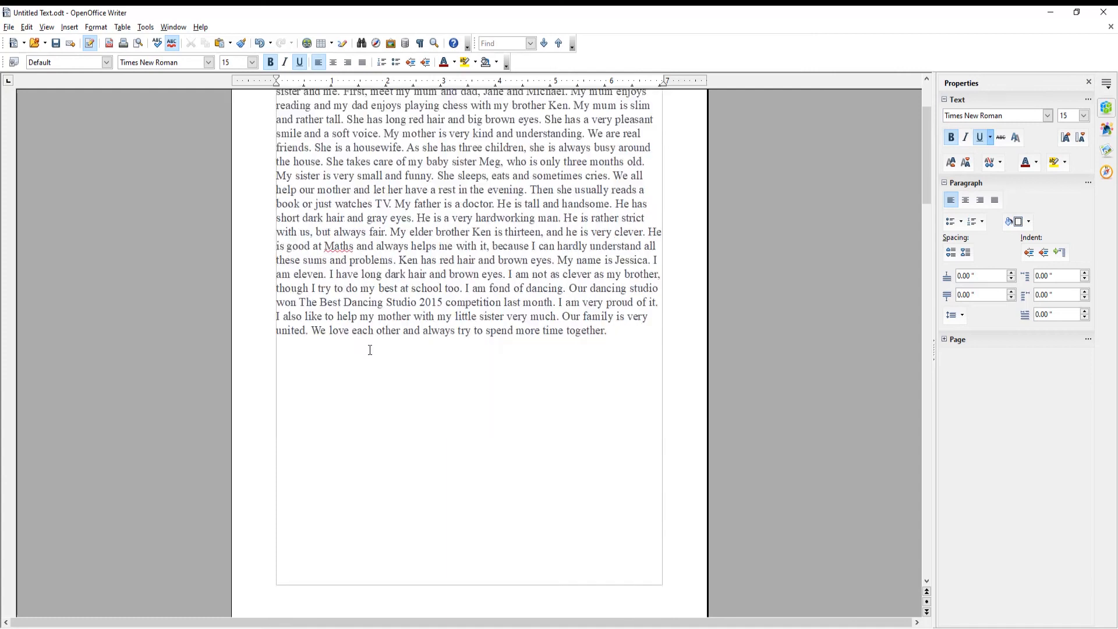
scroll(down, 3)
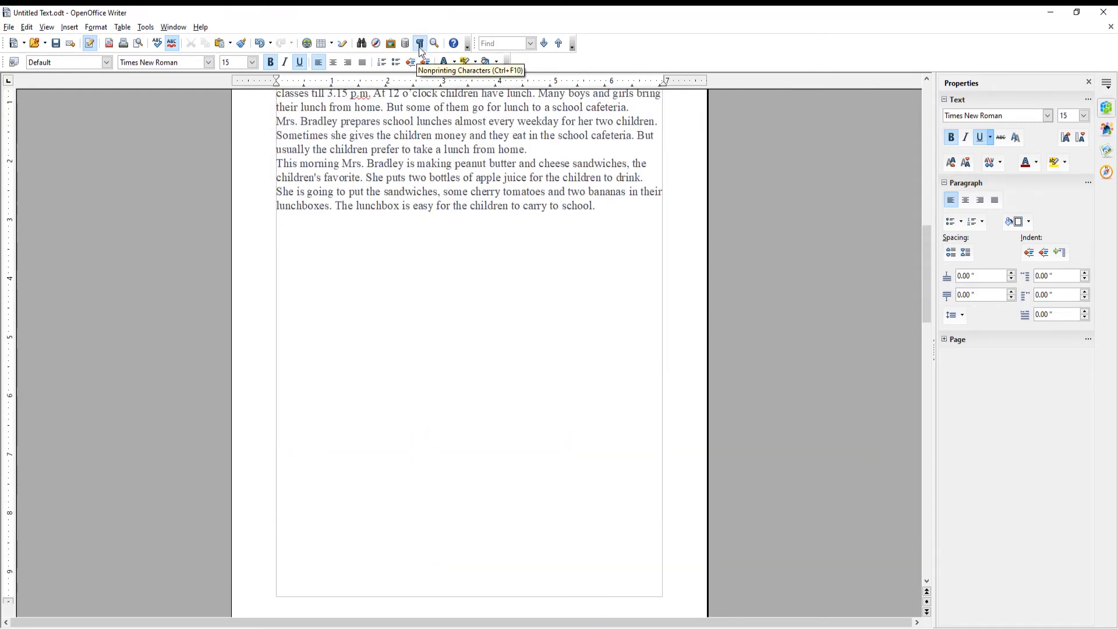
click(420, 43)
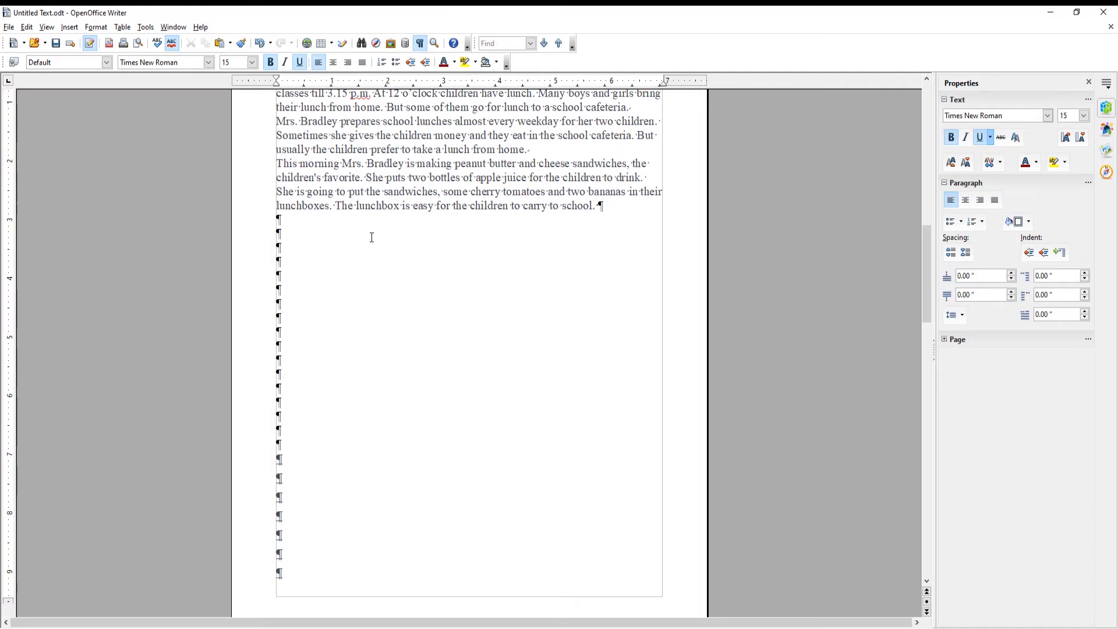
scroll(down, 3)
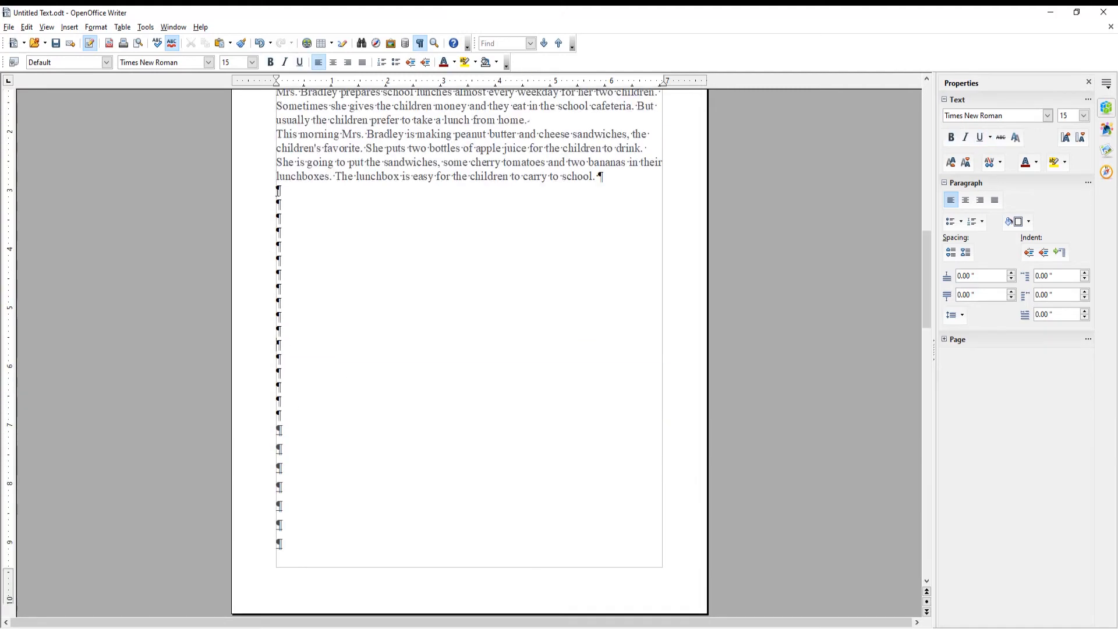
Step: Delete the blank paragraphs sitting before the 'Giraffes' heading
key(ctrl+v)
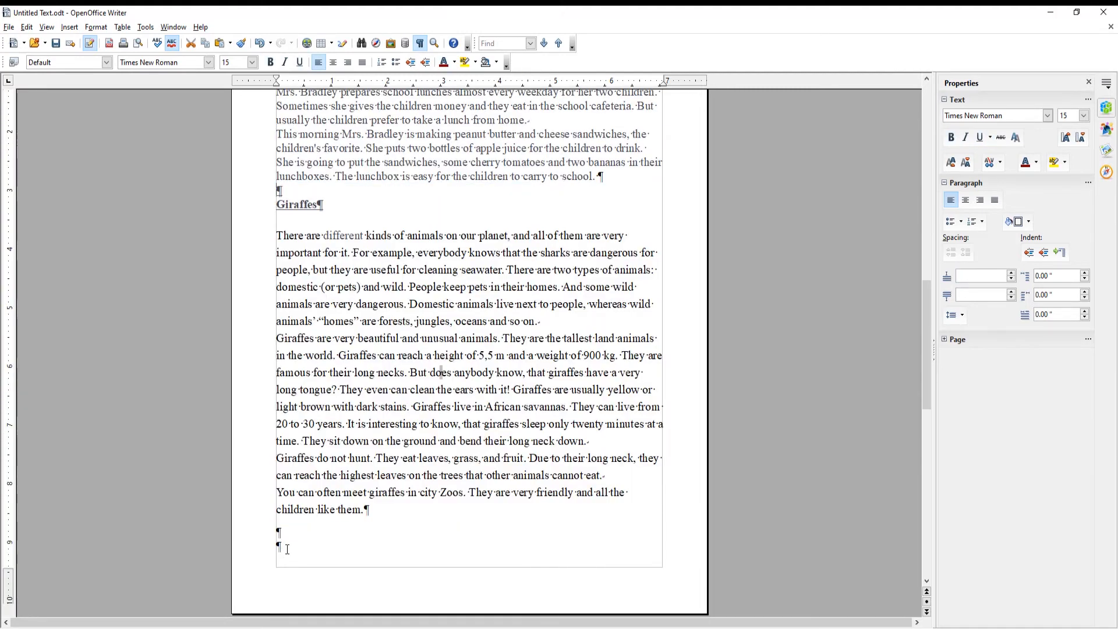
scroll(down, 3)
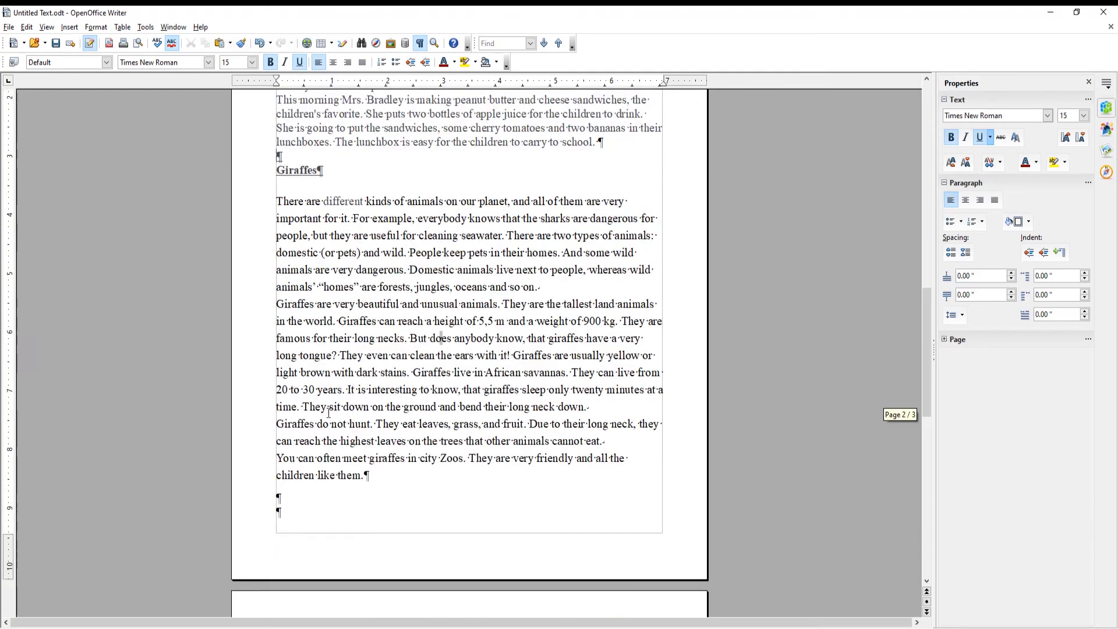
scroll(up, 3)
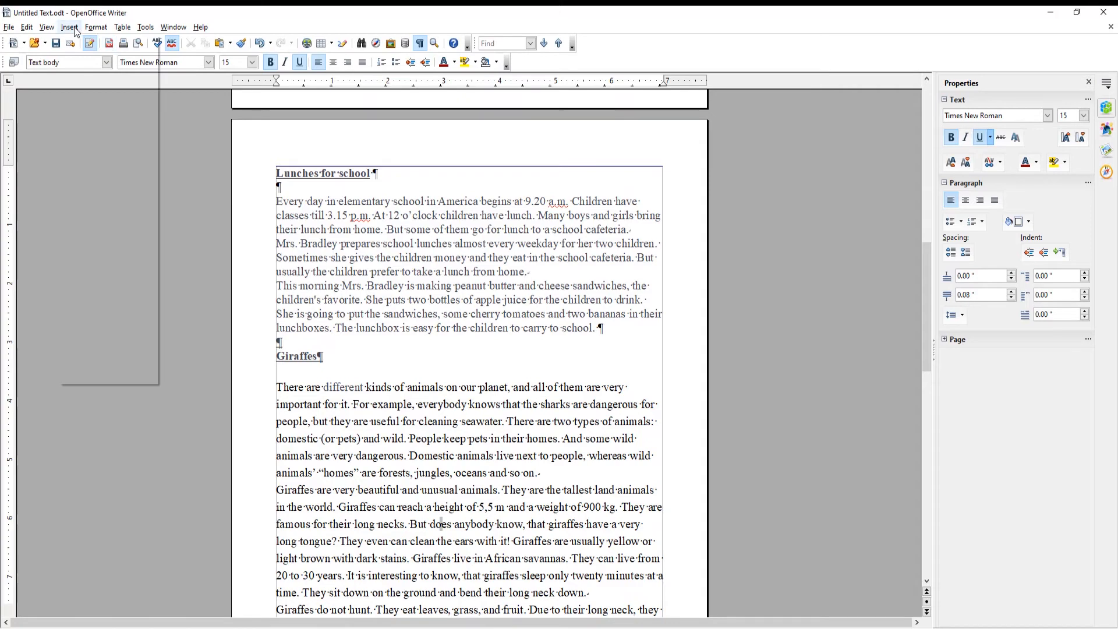
Step: Insert a manual page break so 'Giraffes' begins on its own page
click(68, 27)
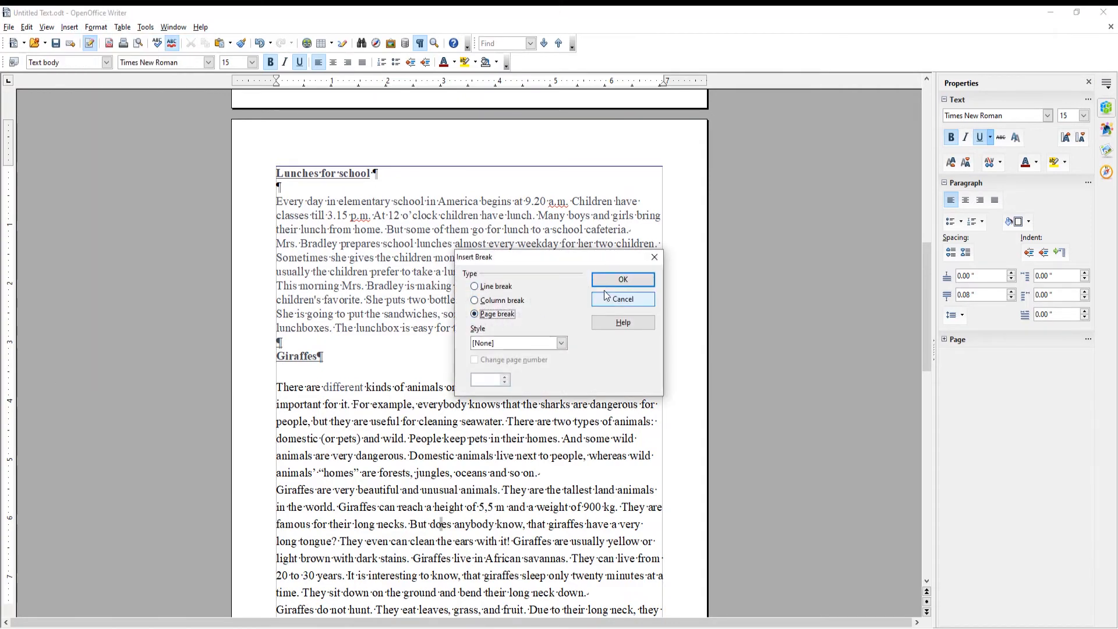
click(621, 279)
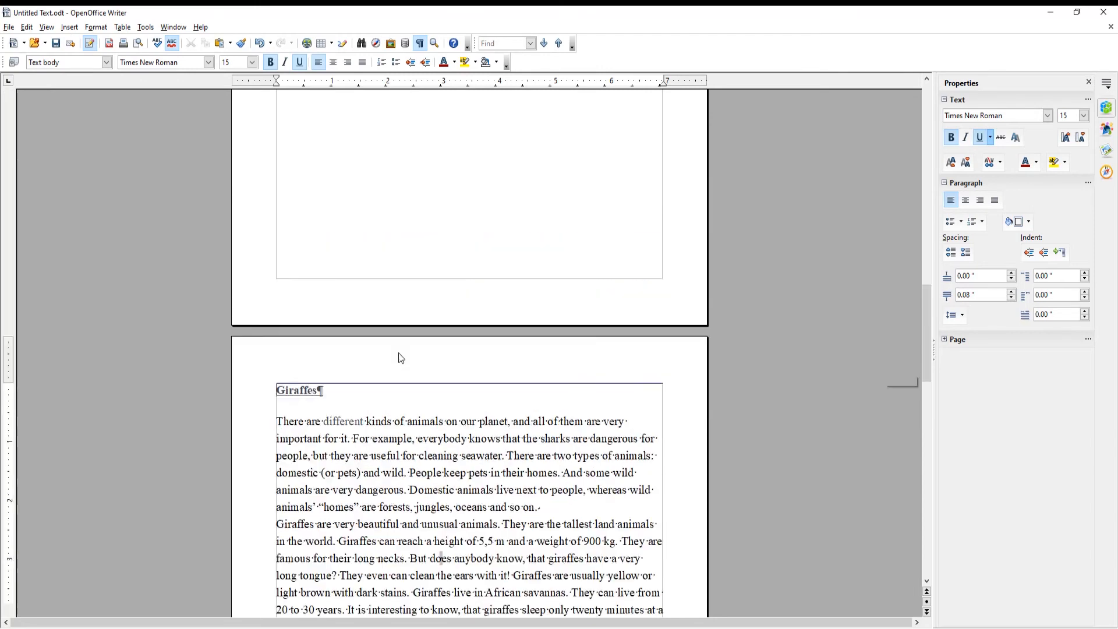
scroll(up, 3)
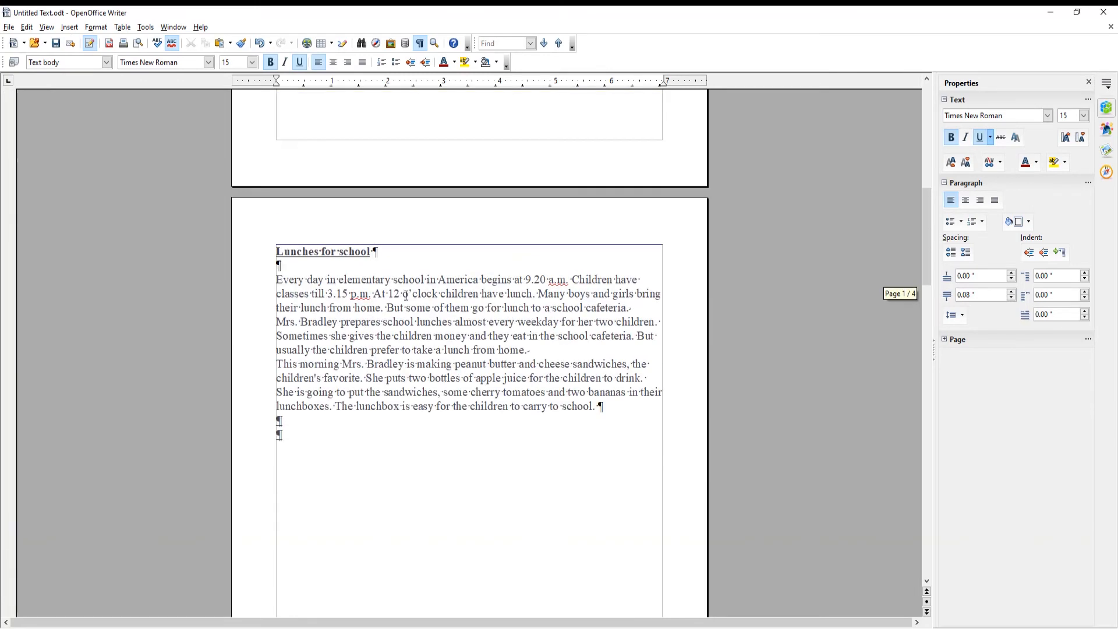